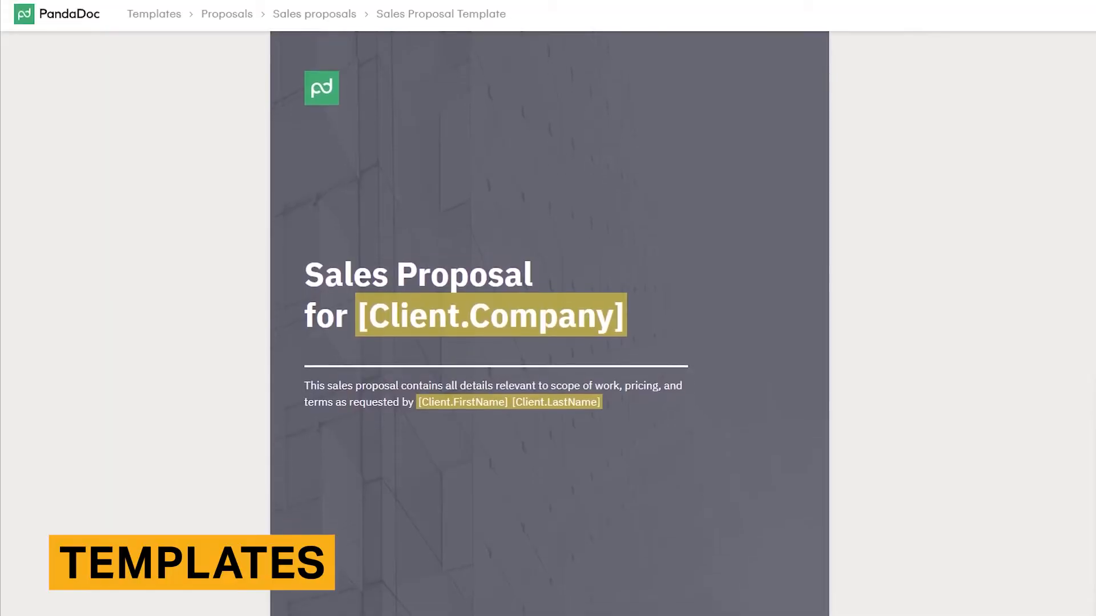
Step: Scroll through the Consulting Agreement and advance to the first two unfilled required fields
{"action": "scroll", "scroll_direction": "down", "scroll_amount": 3}
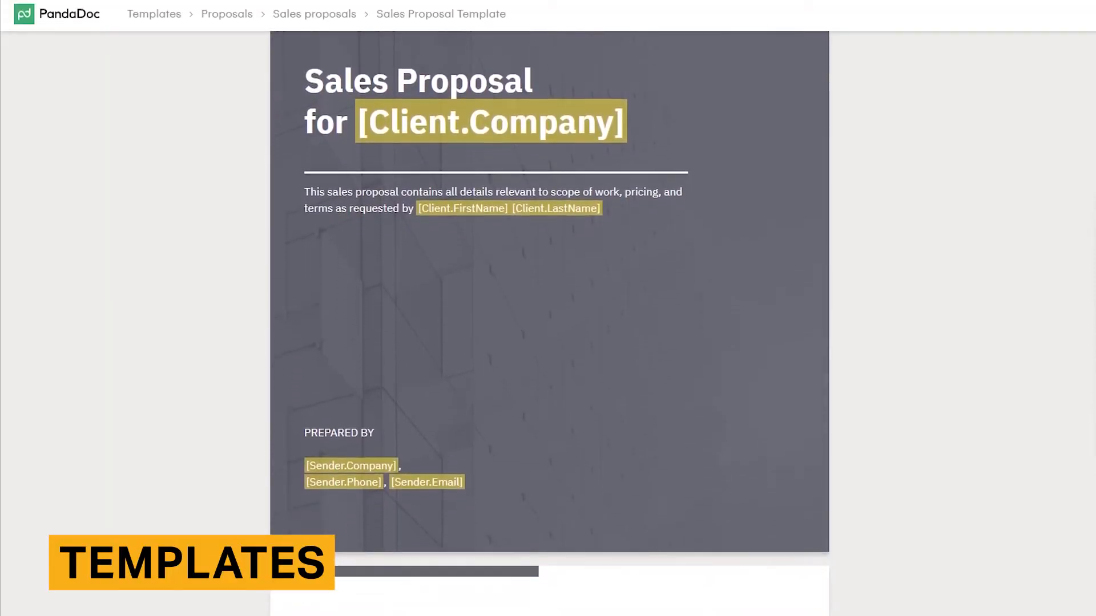
{"action": "scroll", "scroll_direction": "down", "scroll_amount": 3}
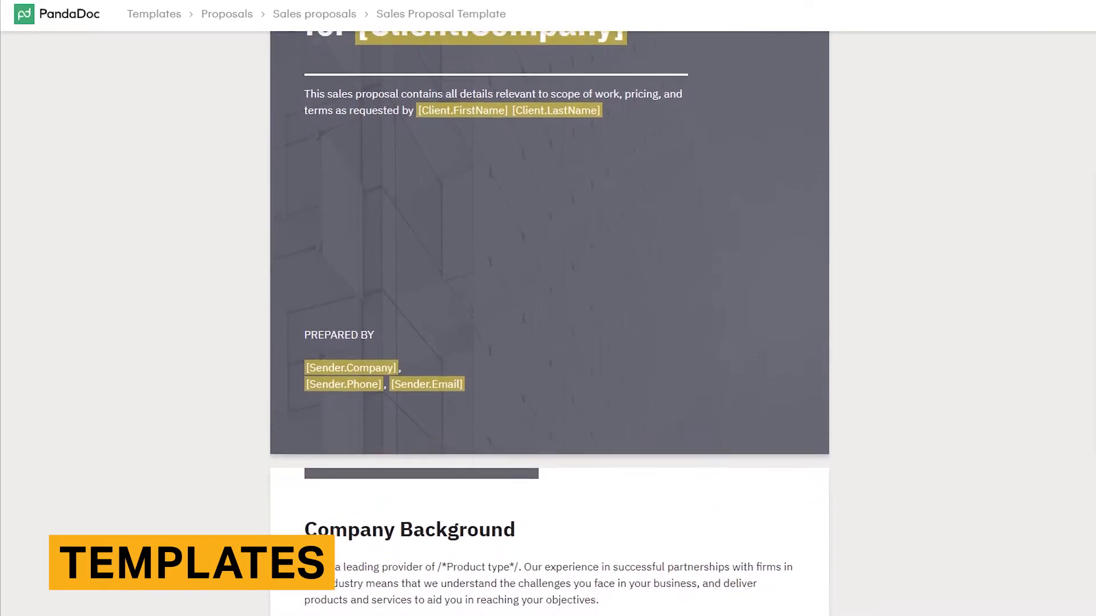
{"action": "scroll", "scroll_direction": "down", "scroll_amount": 3}
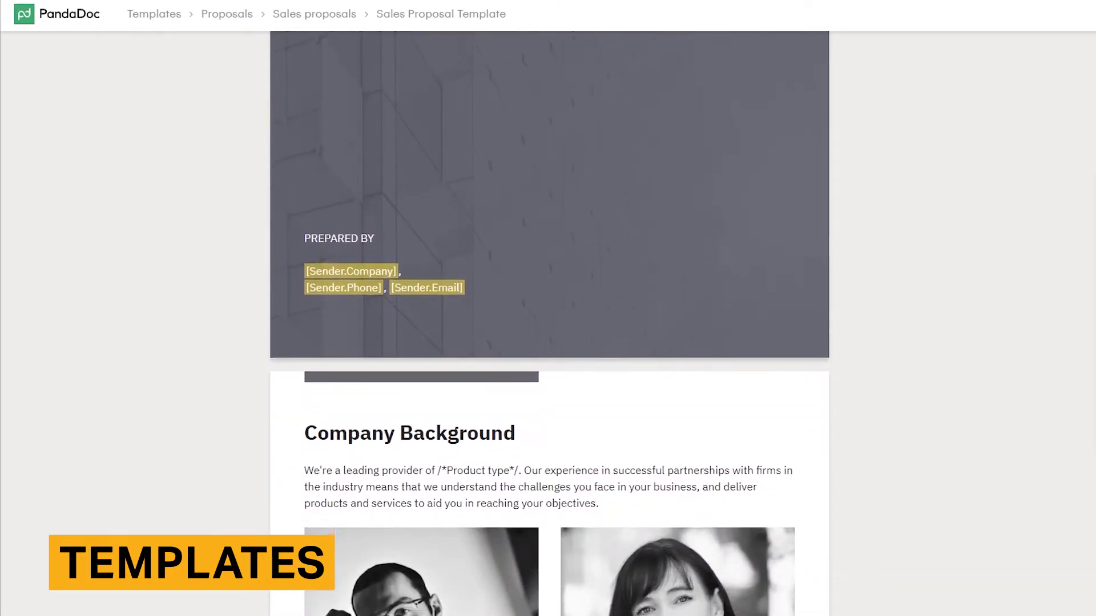
{"action": "scroll", "scroll_direction": "down", "scroll_amount": 3}
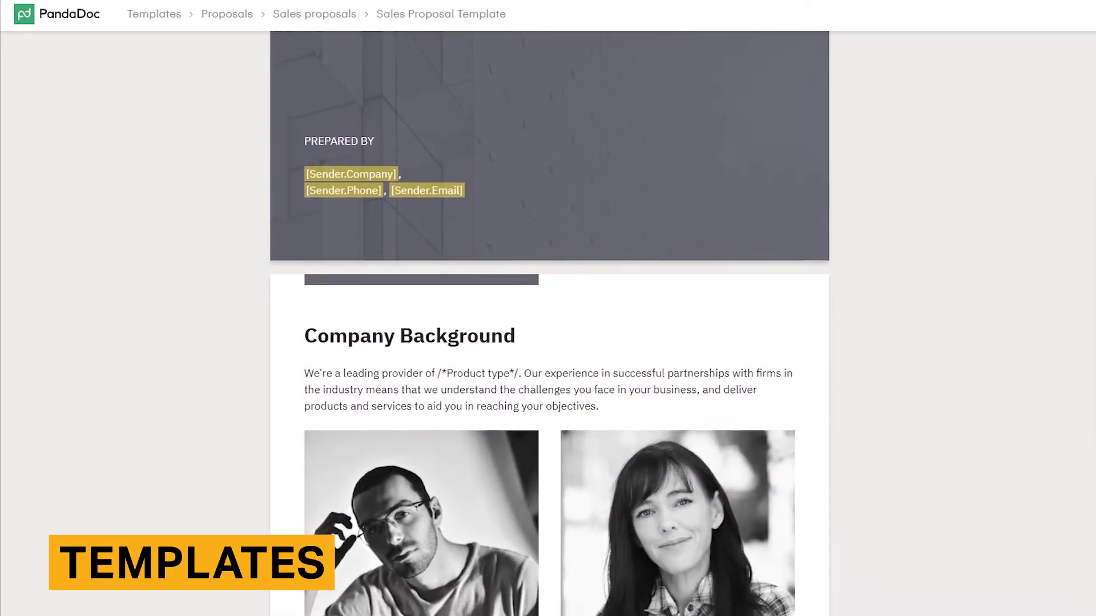
{"action": "scroll", "scroll_direction": "down", "scroll_amount": 3}
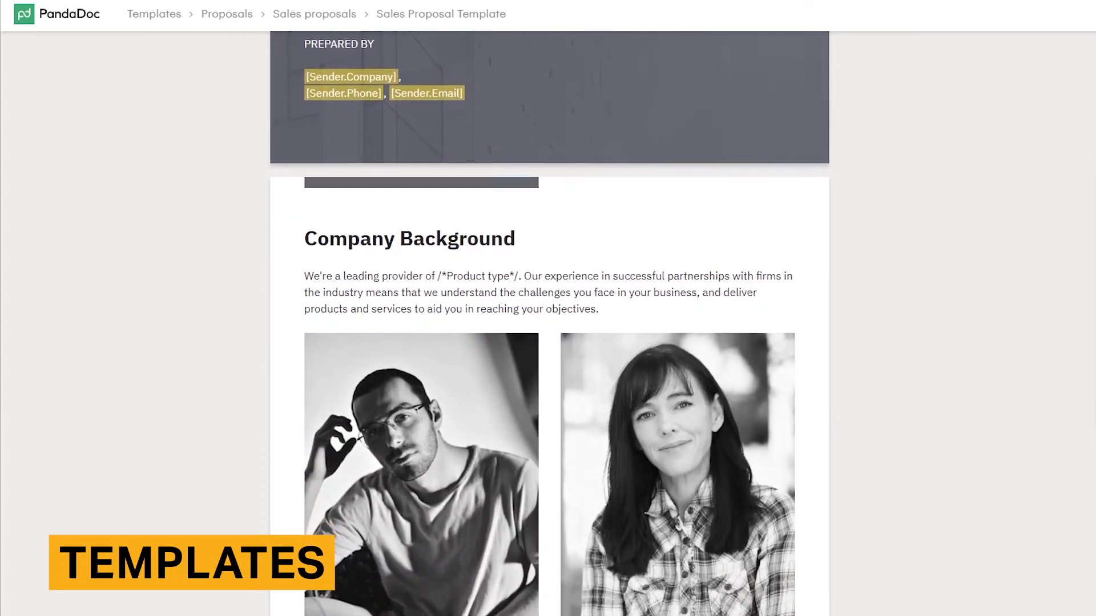
{"action": "scroll", "scroll_direction": "down", "scroll_amount": 3}
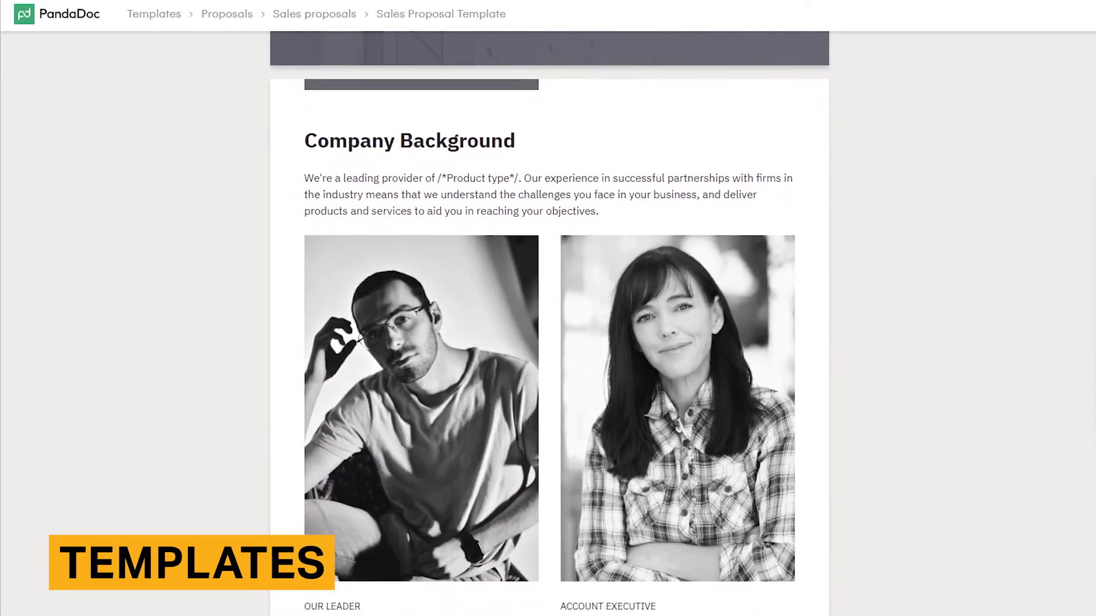
{"action": "scroll", "scroll_direction": "down", "scroll_amount": 3}
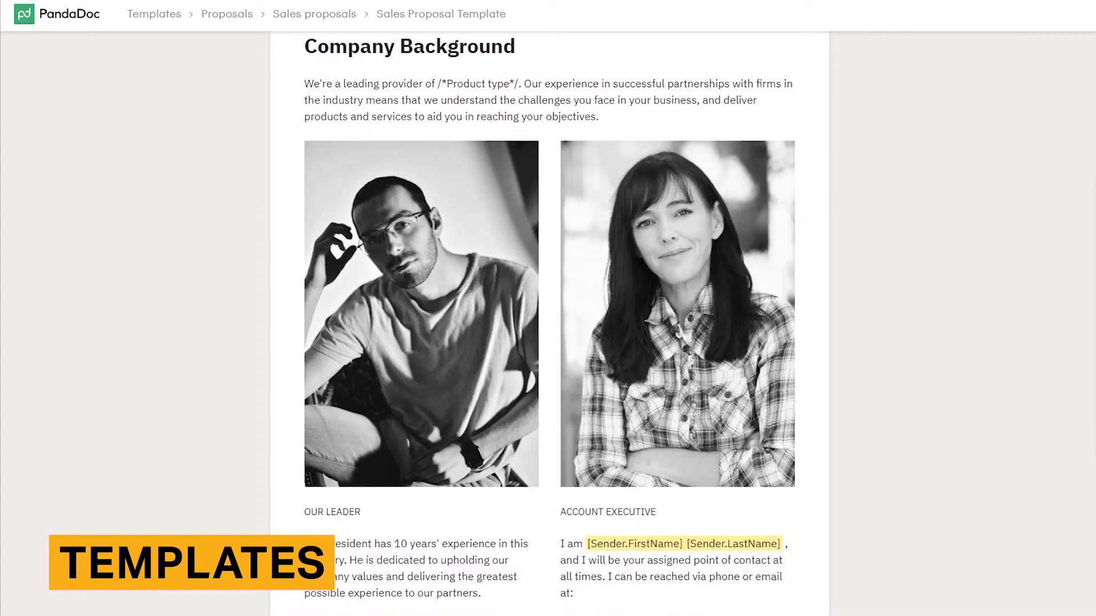
{"action": "scroll", "scroll_direction": "down", "scroll_amount": 3}
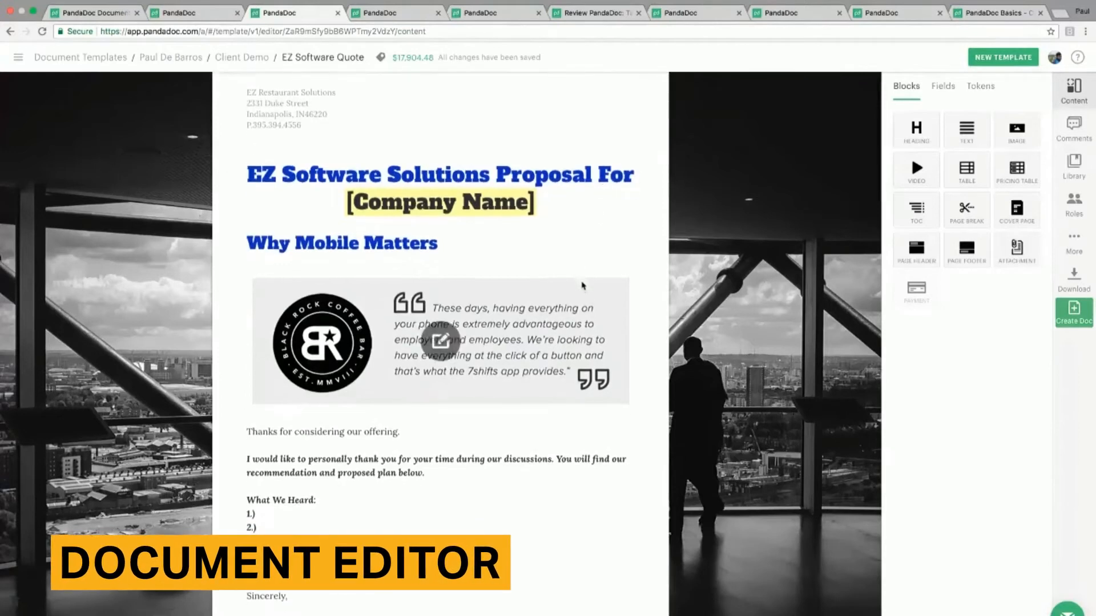
{"action": "scroll", "scroll_direction": "down", "scroll_amount": 3}
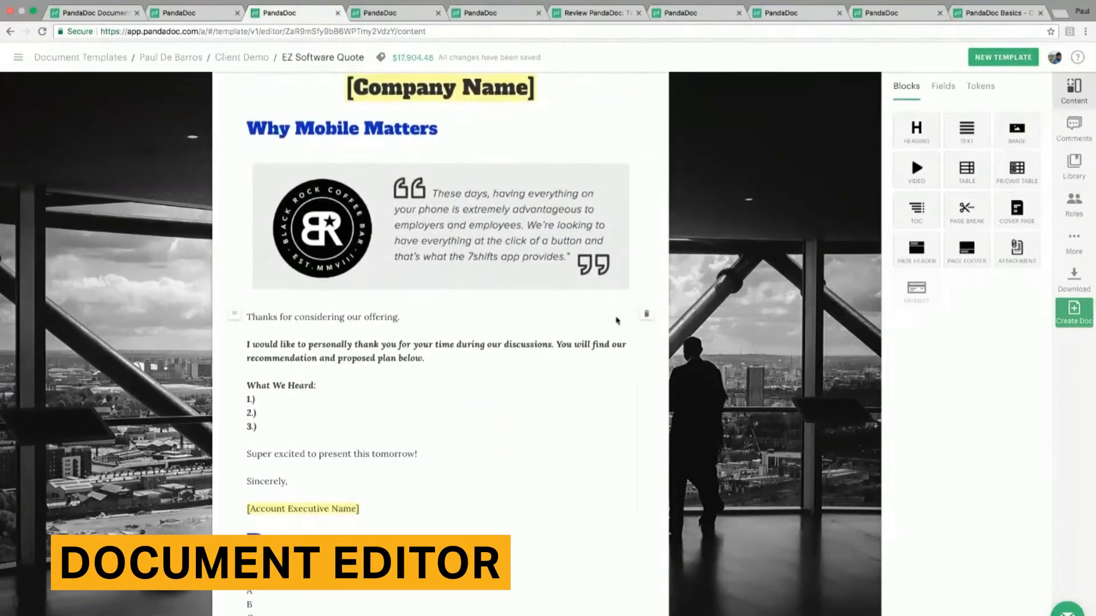
{"action": "scroll", "scroll_direction": "down", "scroll_amount": 3}
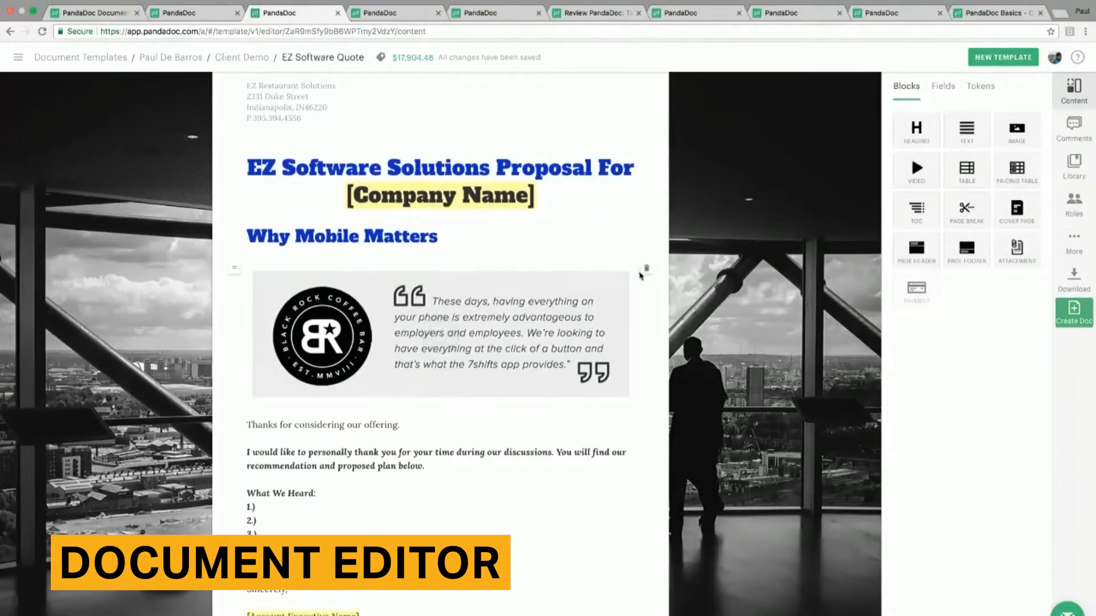
{"action": "scroll", "scroll_direction": "down", "scroll_amount": 3}
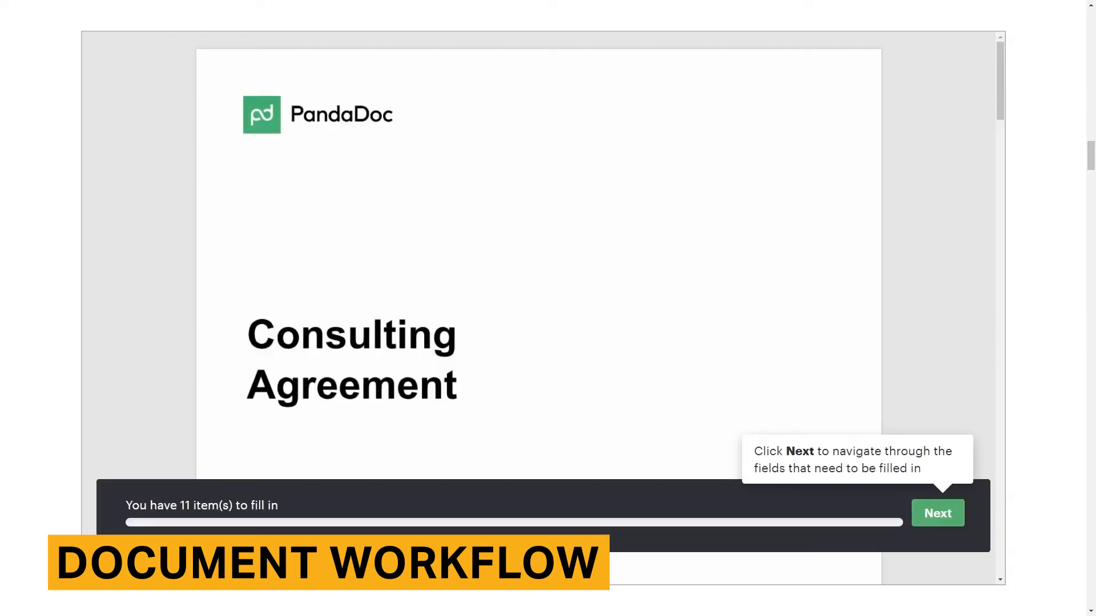
{"action": "mouse_move", "coordinate": [944, 513]}
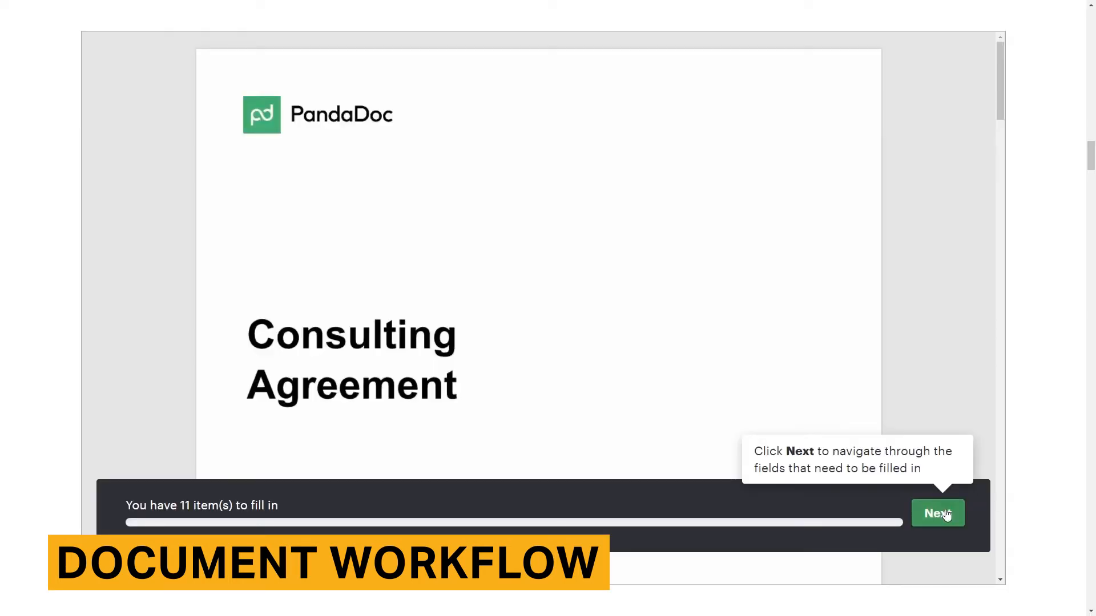
{"action": "left_click", "coordinate": [937, 513]}
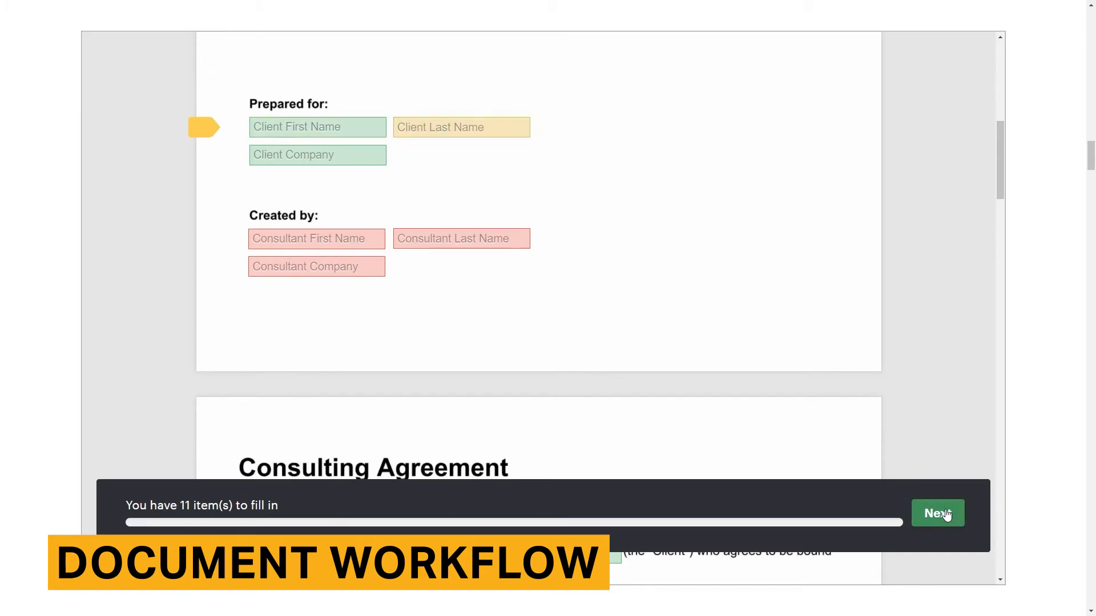
{"action": "left_click", "coordinate": [938, 513]}
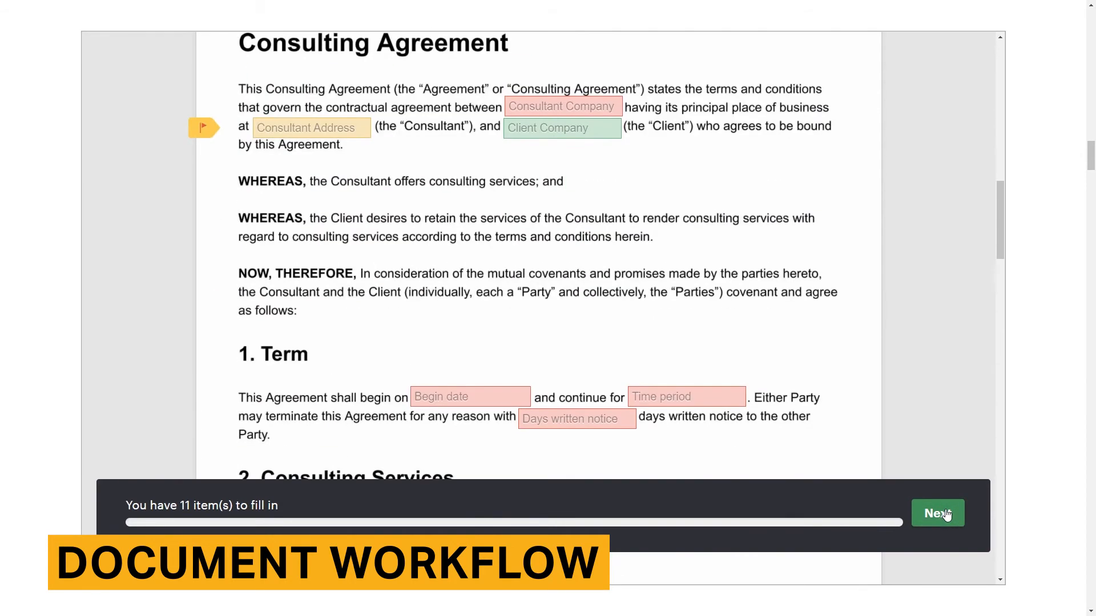
{"action": "mouse_move", "coordinate": [340, 150]}
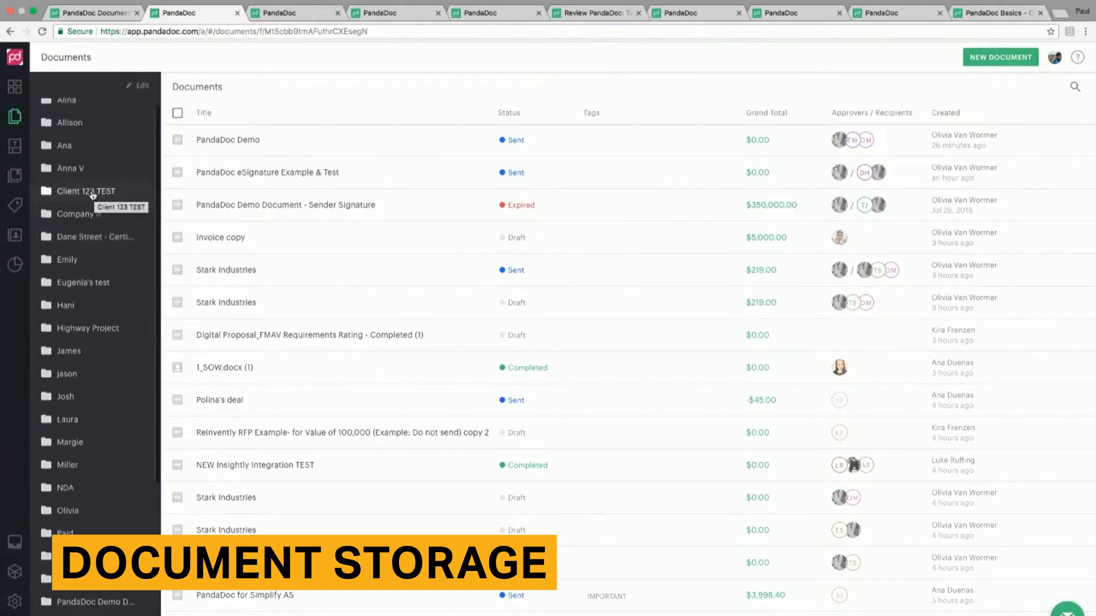
Step: Open the stored documents folder, start and cancel a new folder, then go back to the documents list
{"action": "scroll", "scroll_direction": "down", "scroll_amount": 3}
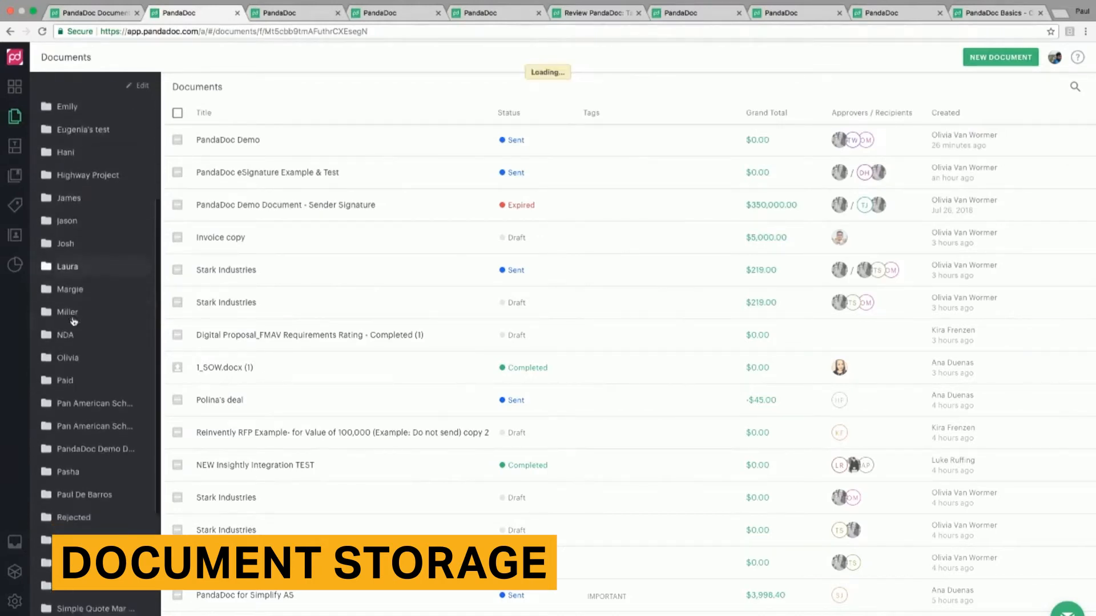
{"action": "left_click", "coordinate": [83, 495]}
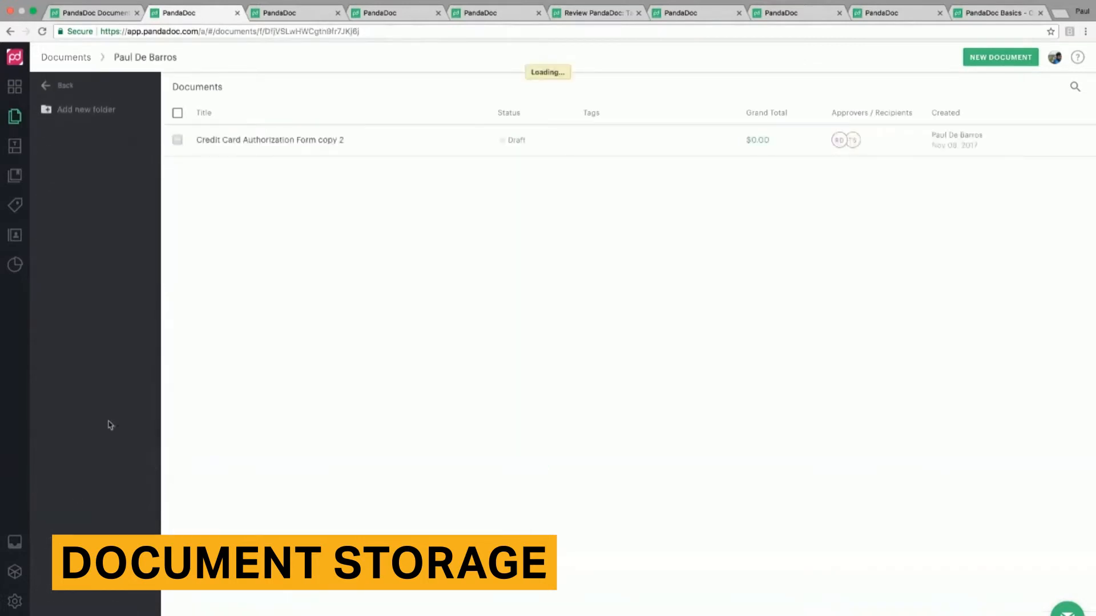
{"action": "mouse_move", "coordinate": [302, 174]}
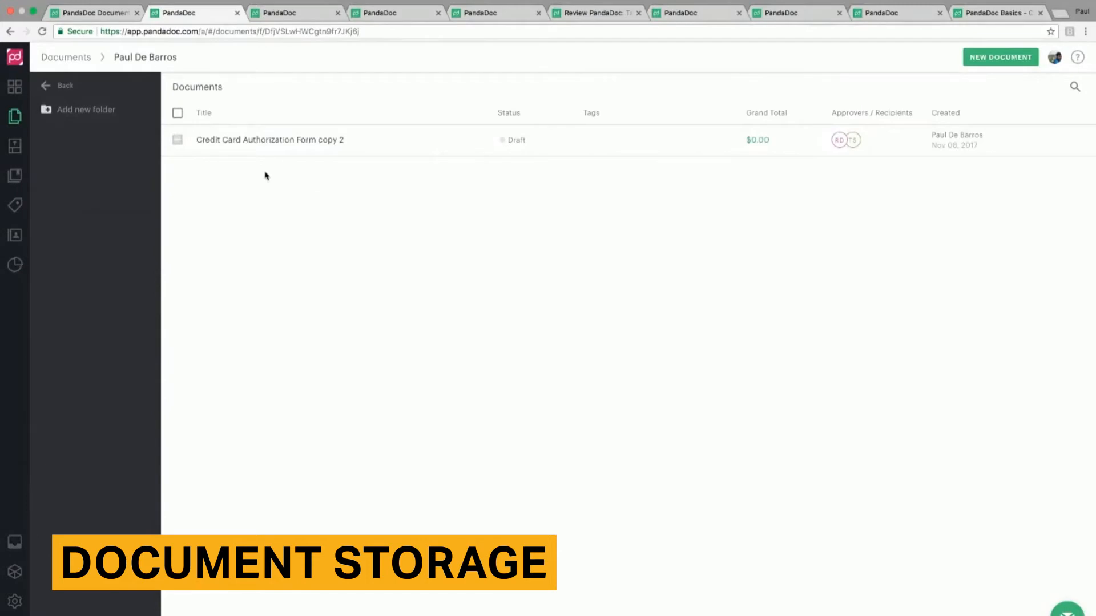
{"action": "left_click", "coordinate": [86, 109]}
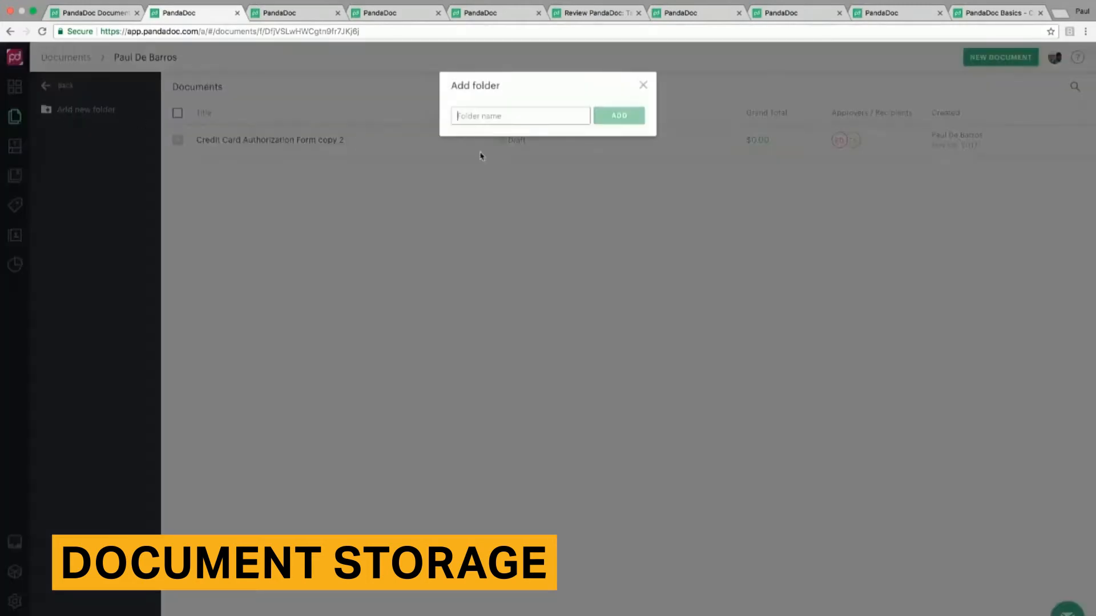
{"action": "mouse_move", "coordinate": [675, 84]}
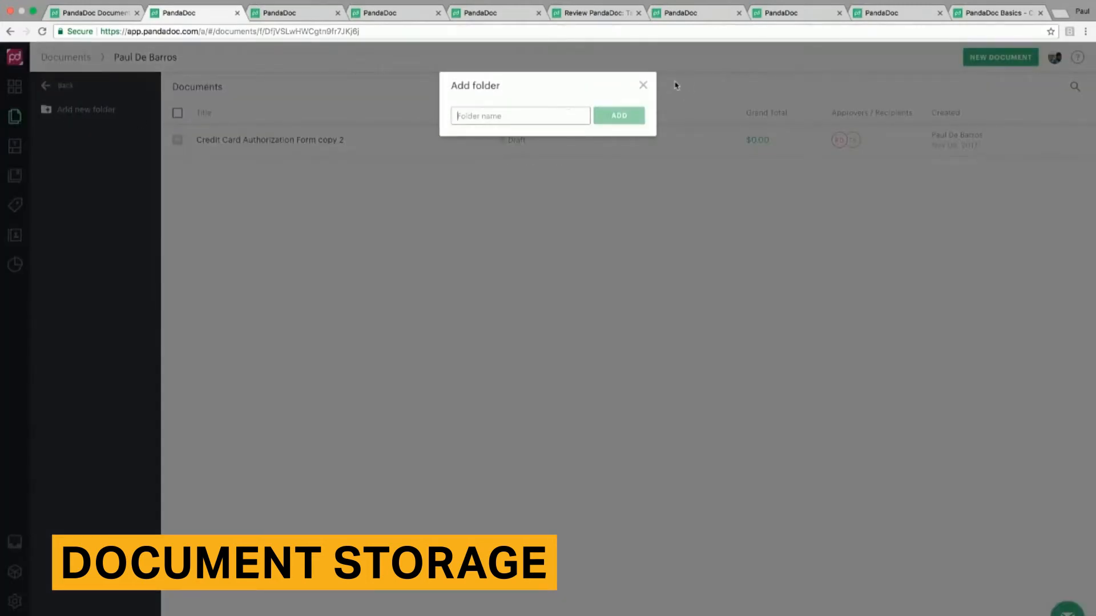
{"action": "left_click", "coordinate": [643, 85]}
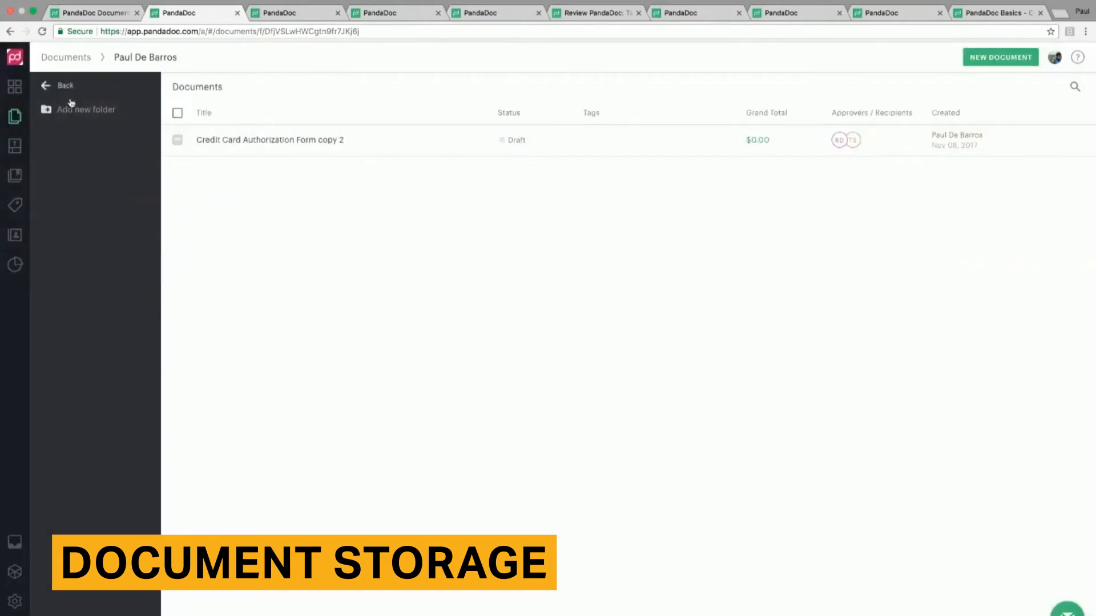
{"action": "left_click", "coordinate": [61, 85]}
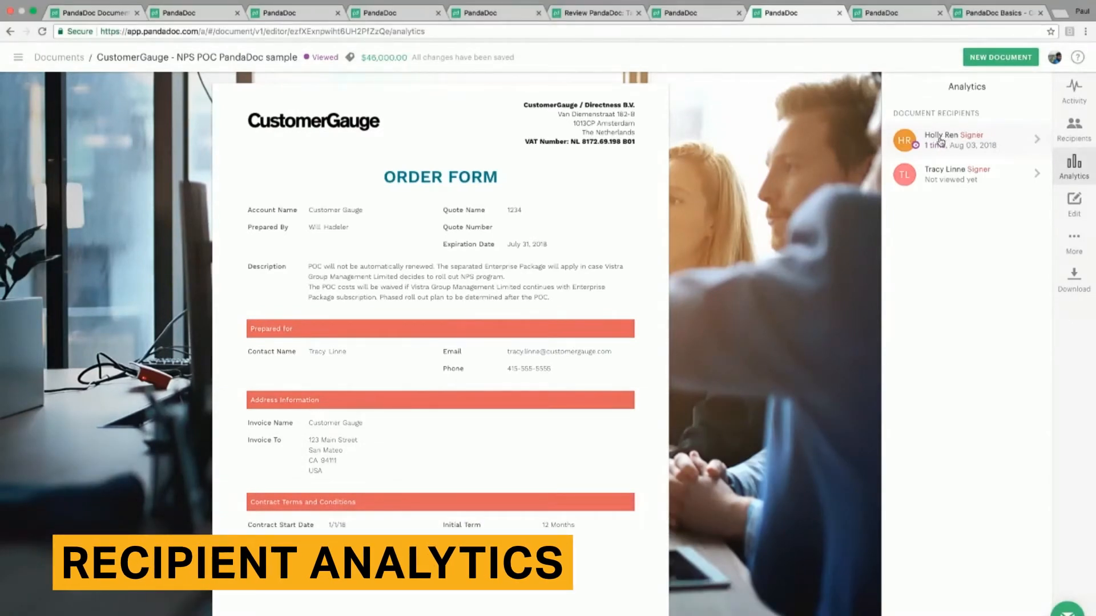
Step: Show the first signer's viewing details on the CustomerGauge order form
{"action": "left_click", "coordinate": [966, 140]}
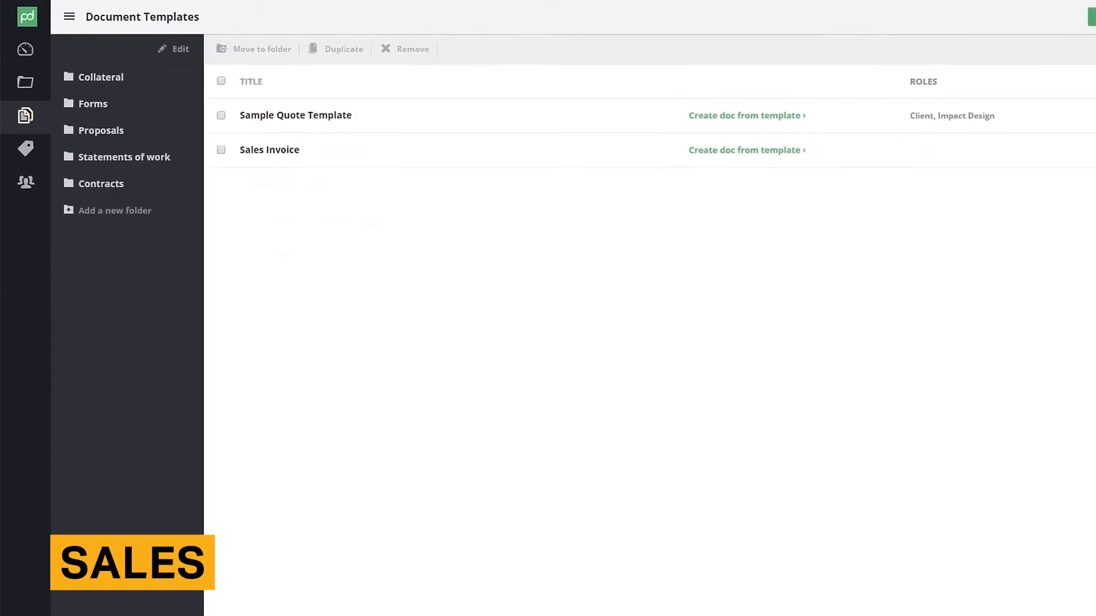
Step: Fill the Contracts Non-Disclosure Agreement's State with 'California', then bring up the proposal's renewal settings
{"action": "left_click", "coordinate": [101, 183]}
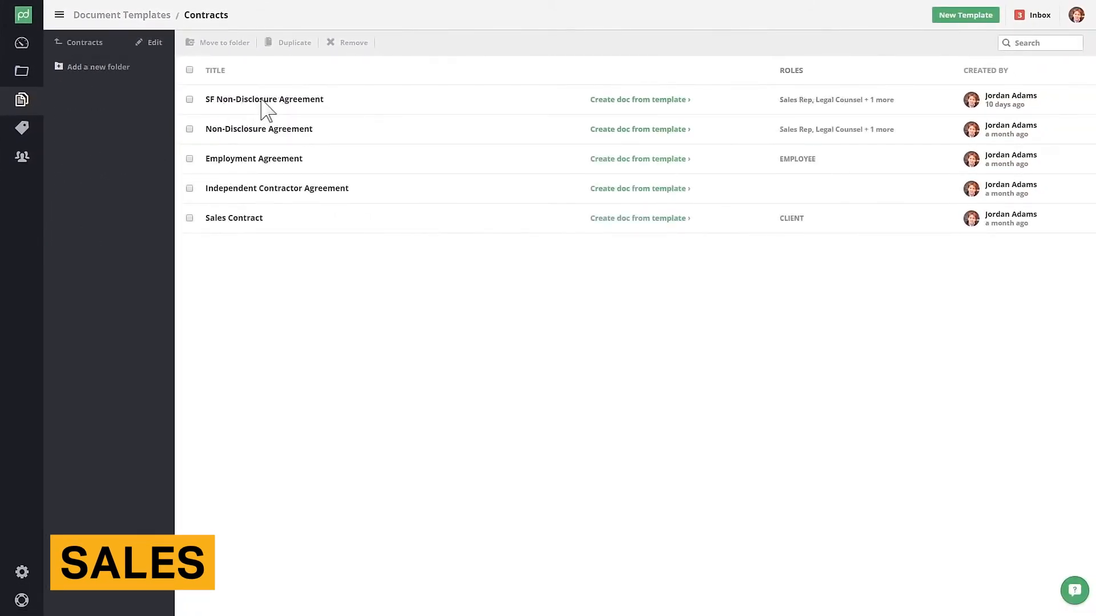
{"action": "left_click", "coordinate": [264, 98]}
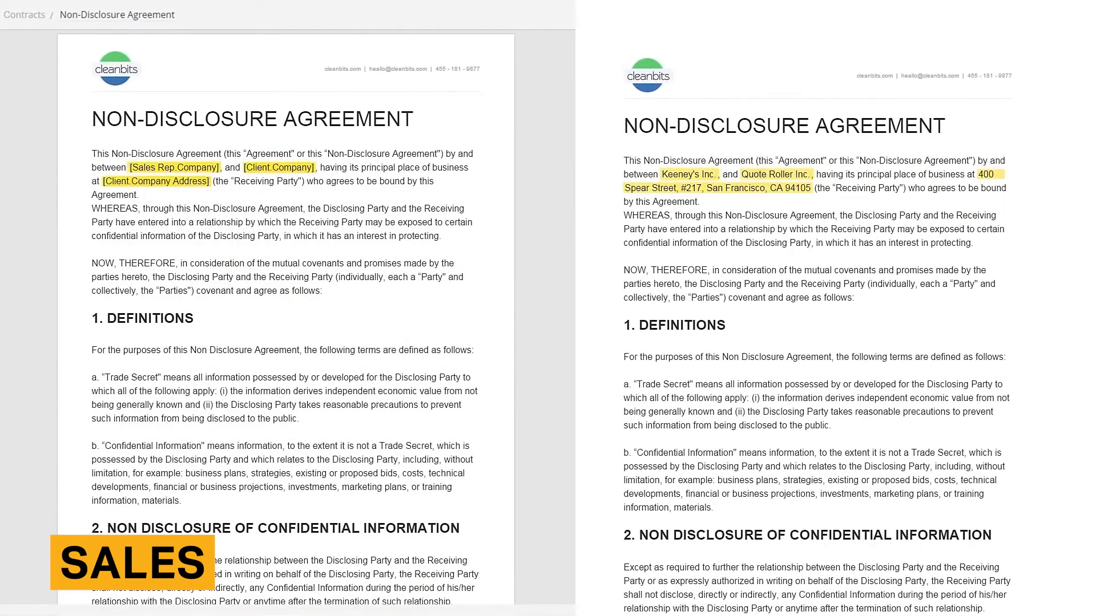
{"action": "scroll", "scroll_direction": "down", "scroll_amount": 3}
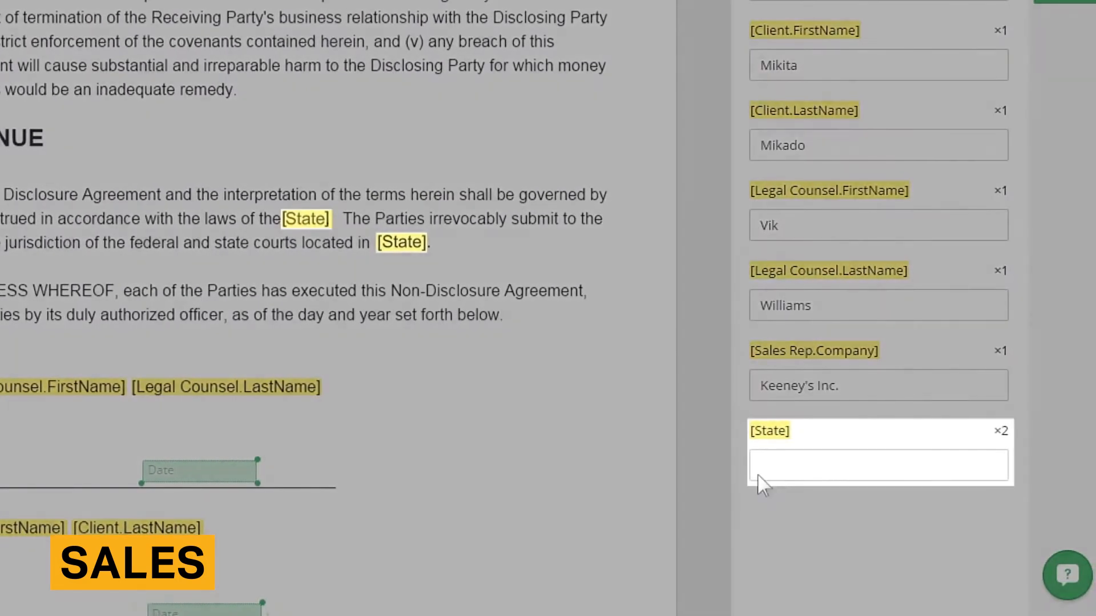
{"action": "type", "text": "California"}
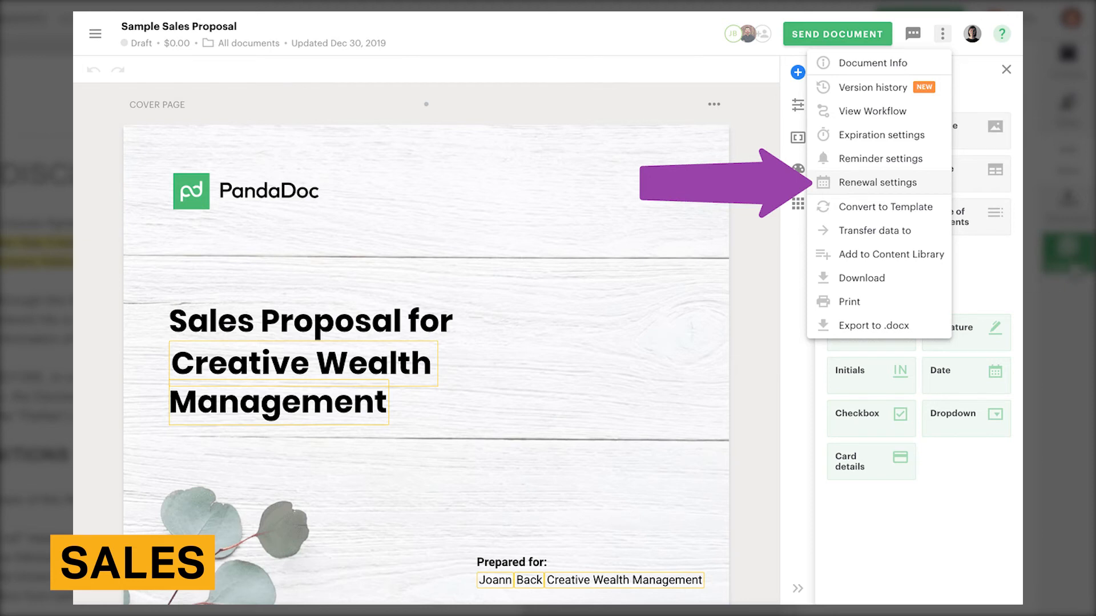
{"action": "left_click", "coordinate": [878, 183]}
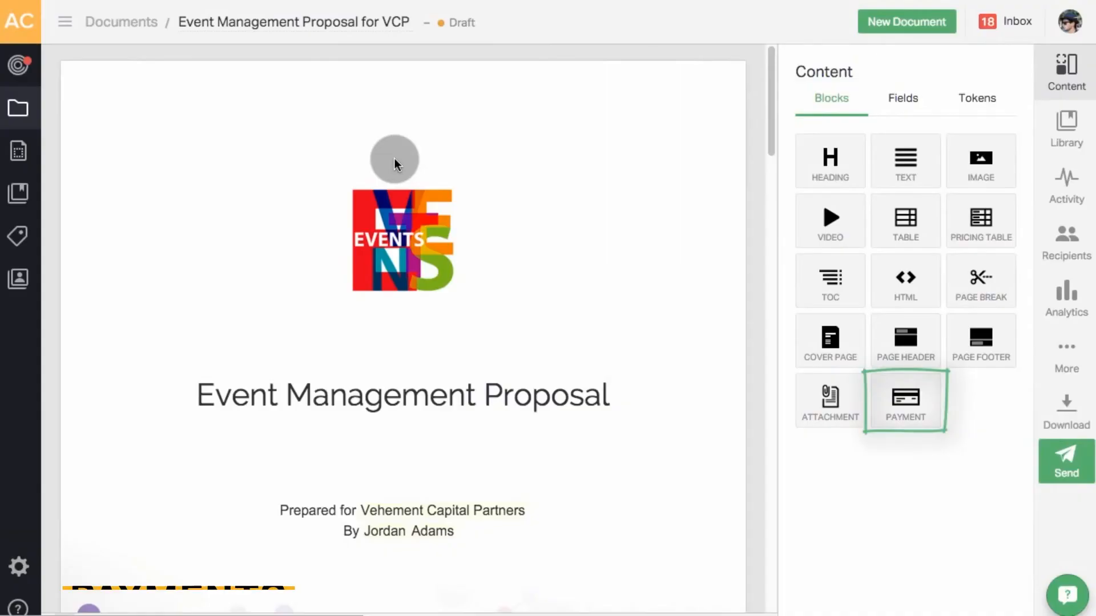
Step: Set the payment invoice to 10 percent, due Nov 15, 2015, with a $5,000 custom amount
{"action": "scroll", "scroll_direction": "down", "scroll_amount": 3}
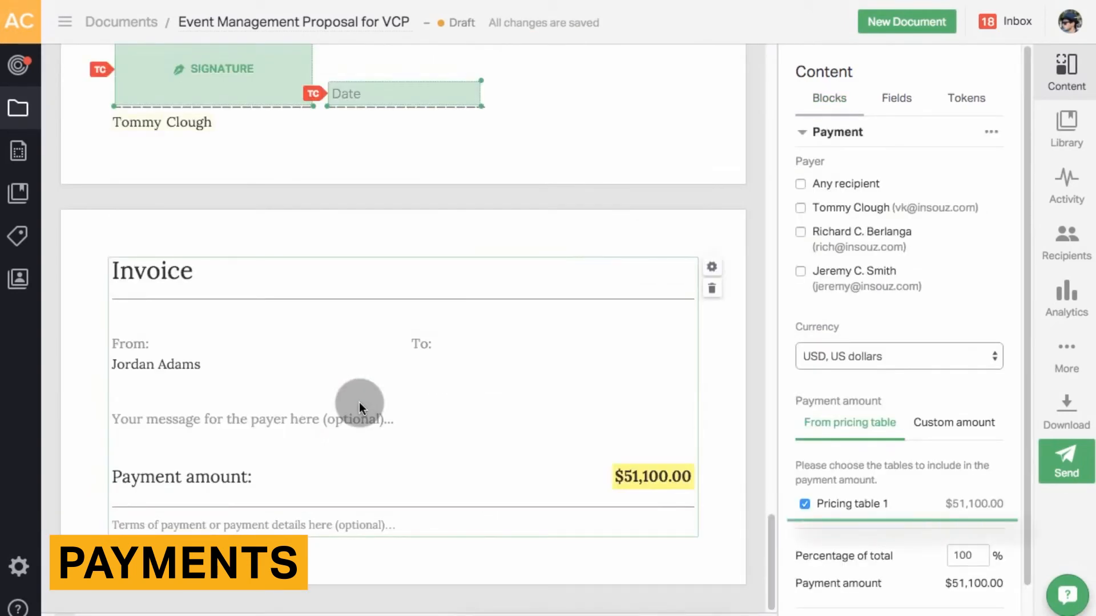
{"action": "left_click", "coordinate": [653, 493]}
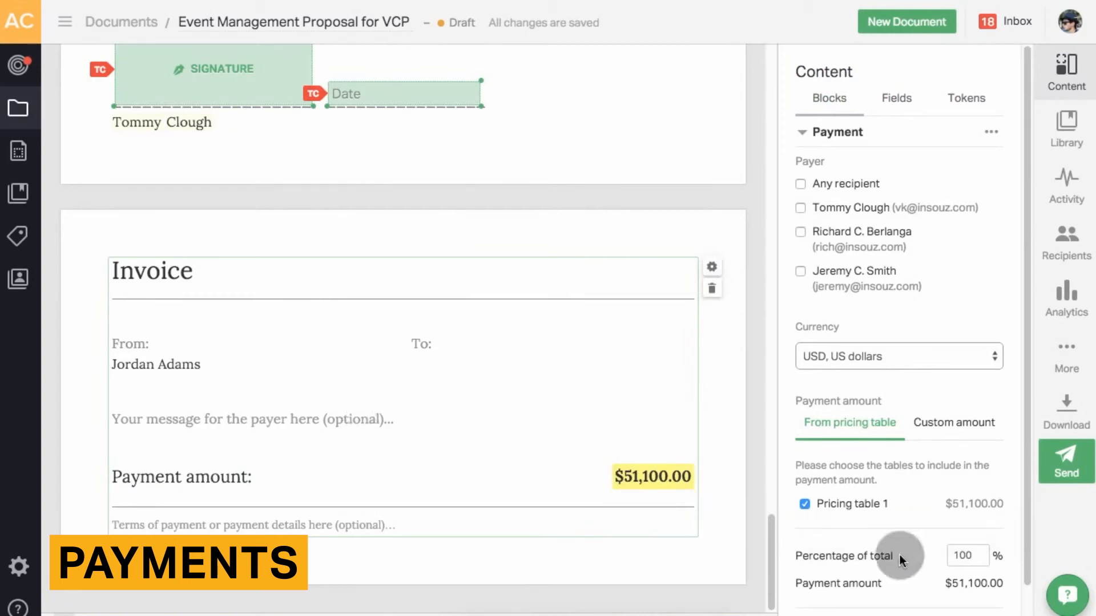
{"action": "type", "text": "10"}
{"action": "type", "text": "Payment due"}
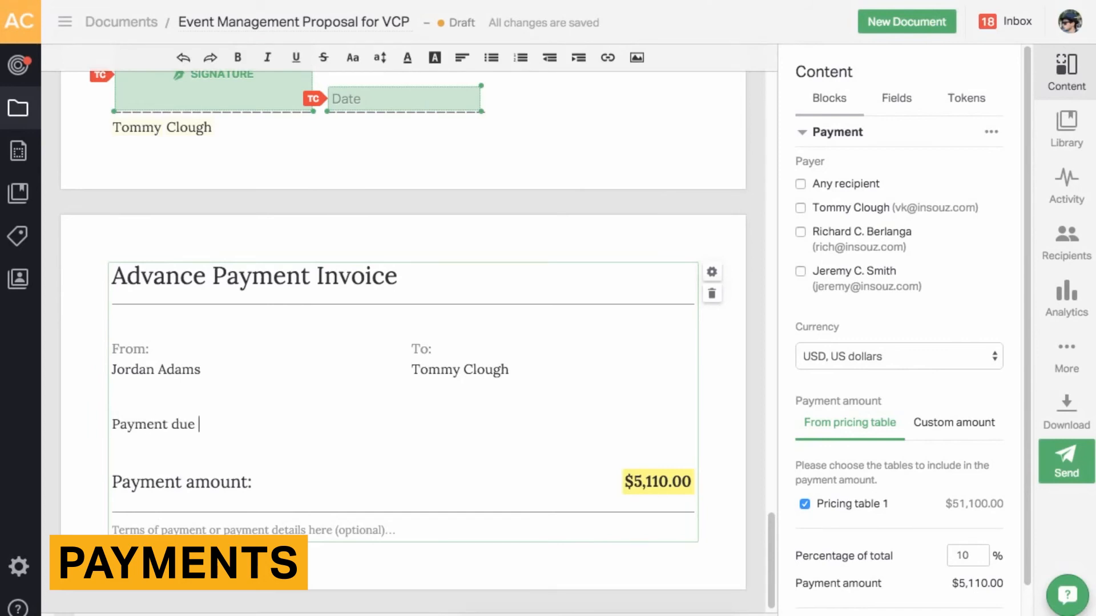
{"action": "type", "text": "date: Nov 15, 2015"}
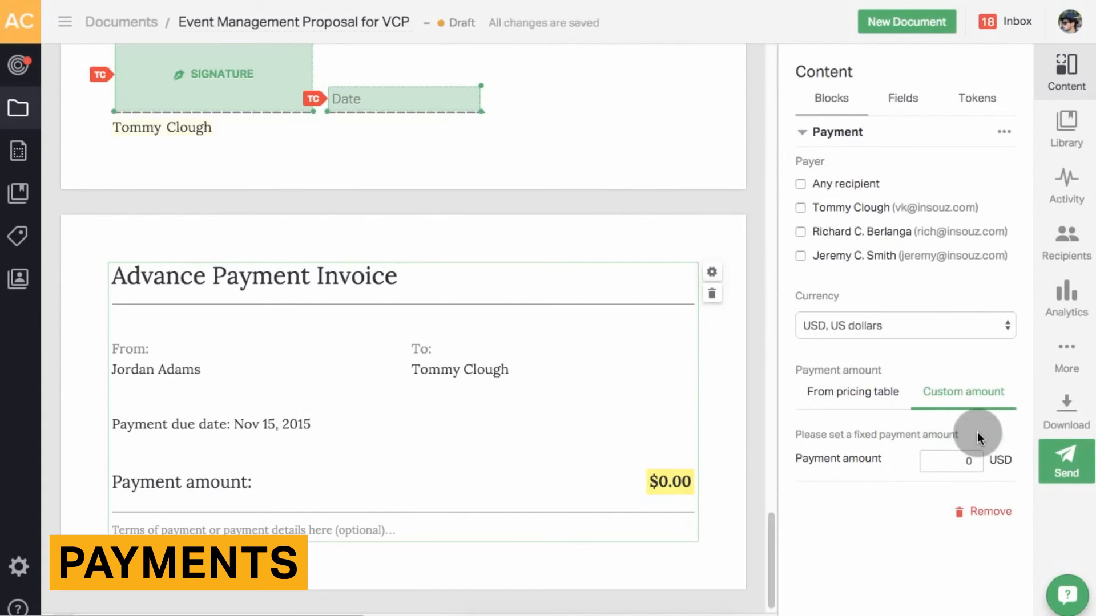
{"action": "type", "text": "5000"}
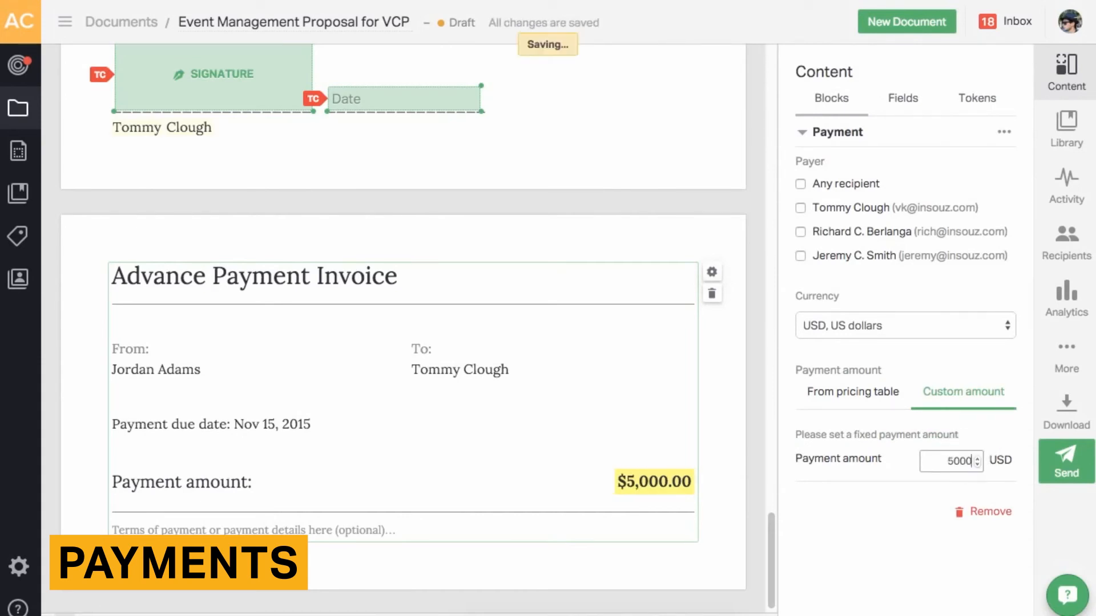